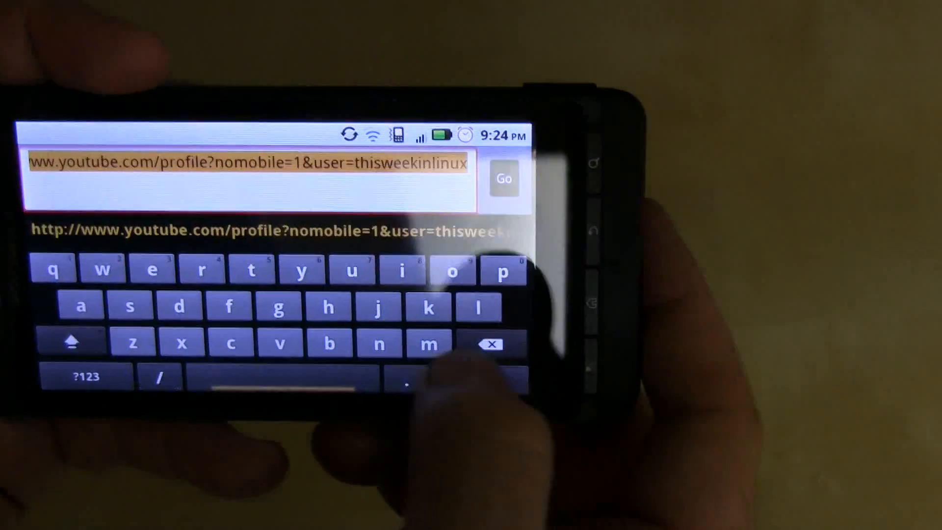
Leave the browser with the YouTube profile address entered and return to the home screen.
{"action": "left_click", "coordinate": [503, 179]}
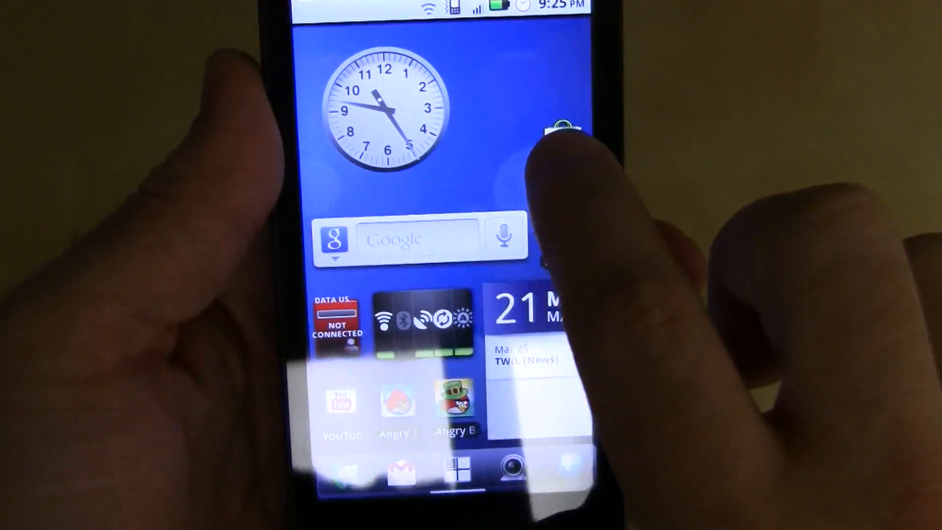
Open Android Market from the home screen to get the Flash Player update.
{"action": "left_click", "coordinate": [562, 129]}
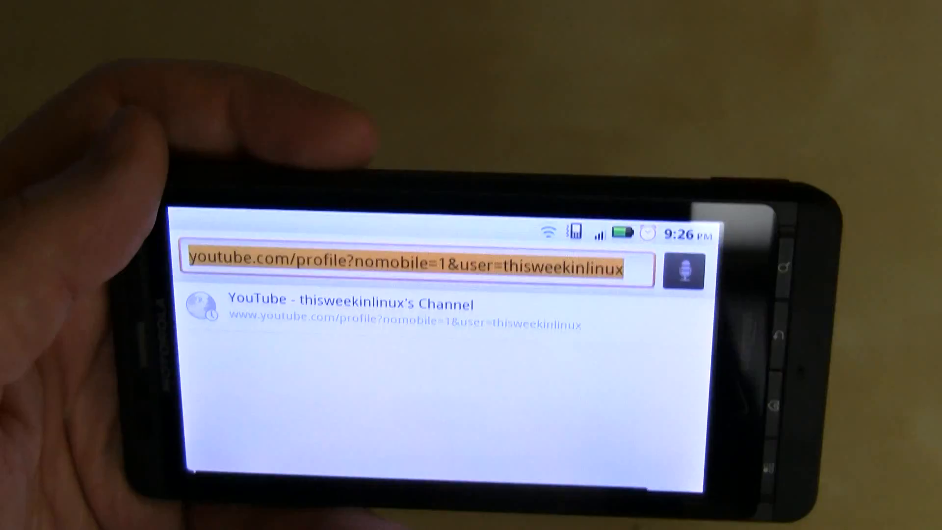
Choose the 'YouTube - thisweekinlinux's Channel' suggestion below the address bar.
{"action": "left_click", "coordinate": [409, 265]}
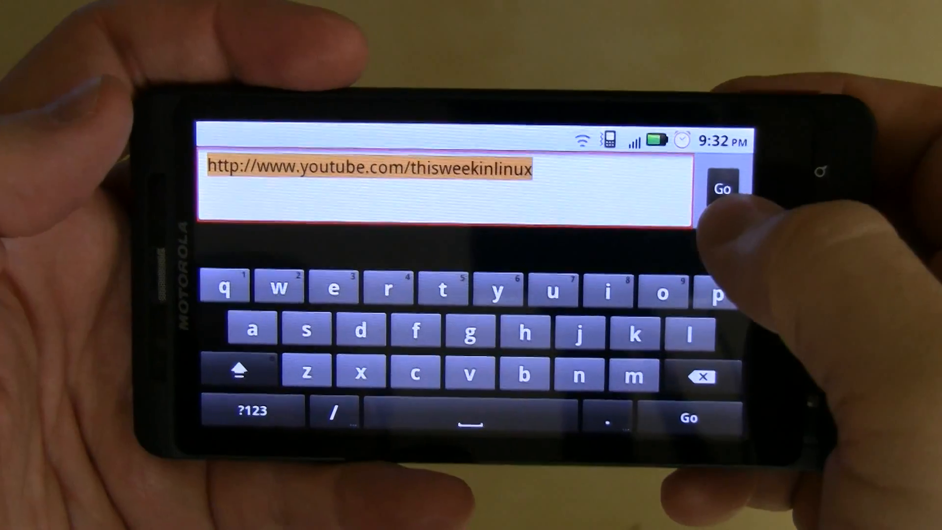
{"action": "left_click", "coordinate": [722, 189]}
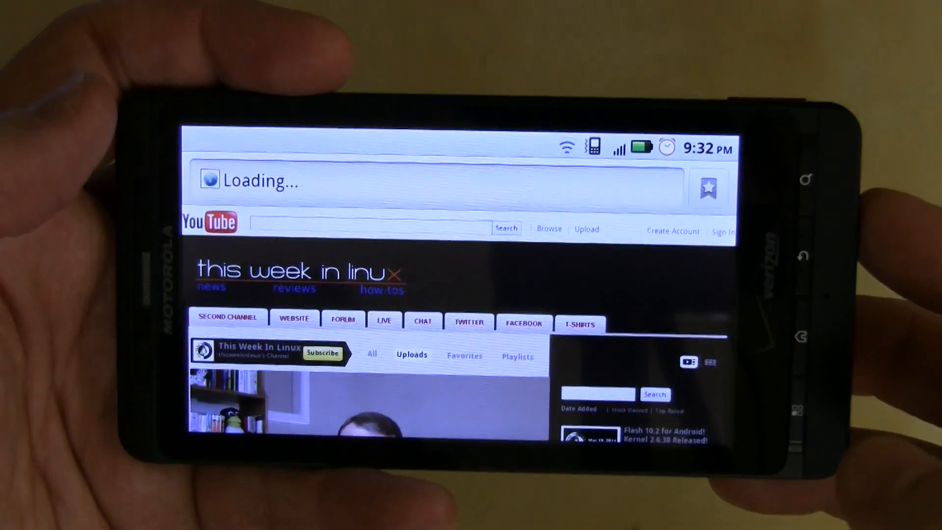